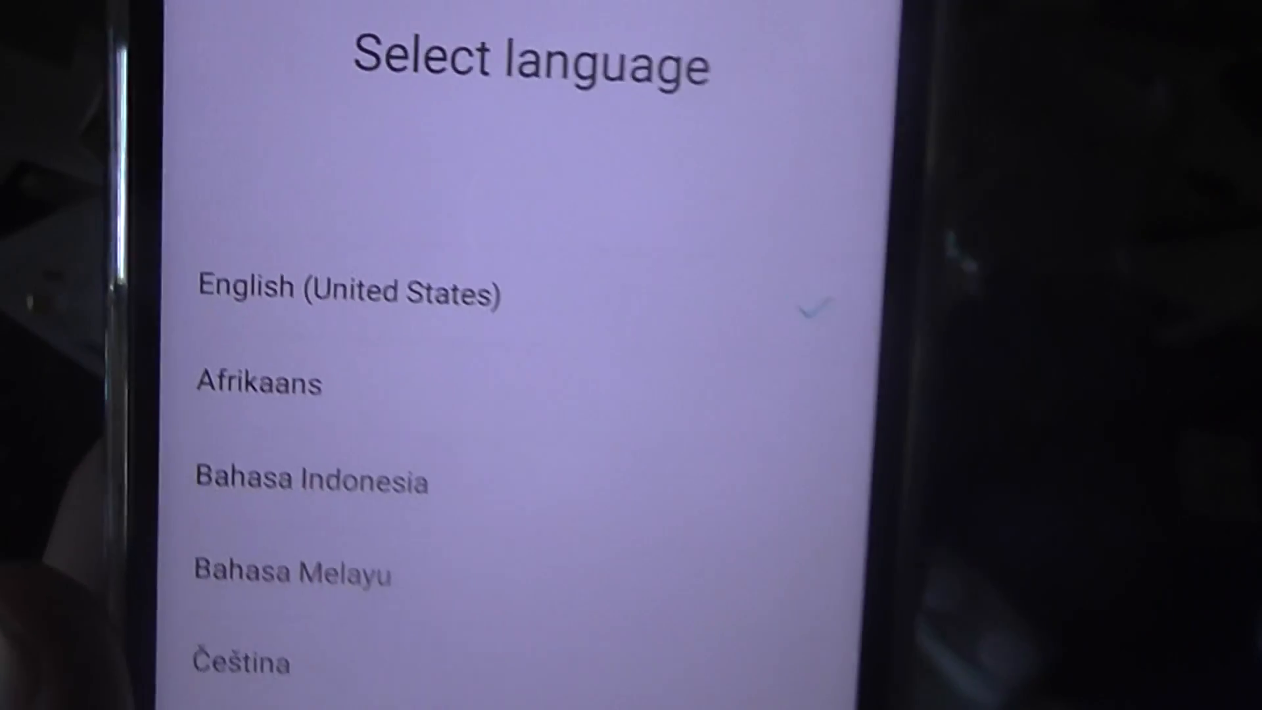
{"action": "scroll", "scroll_direction": "down", "scroll_amount": 3}
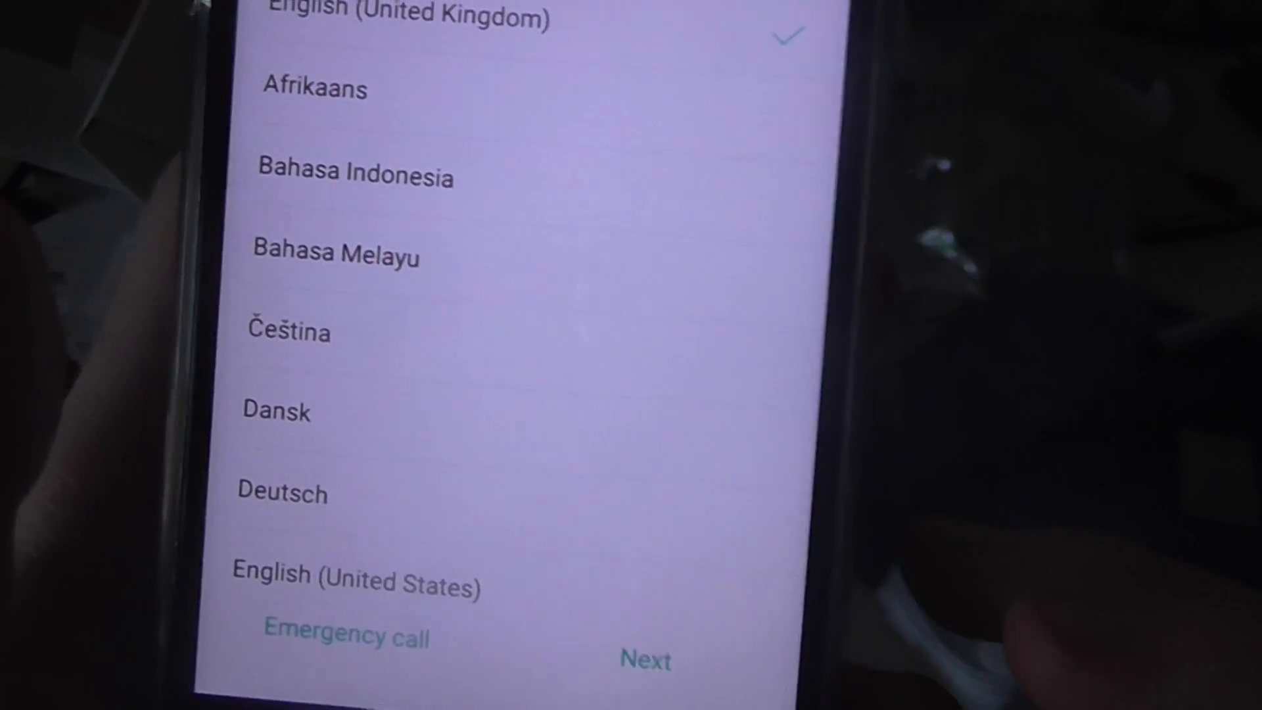